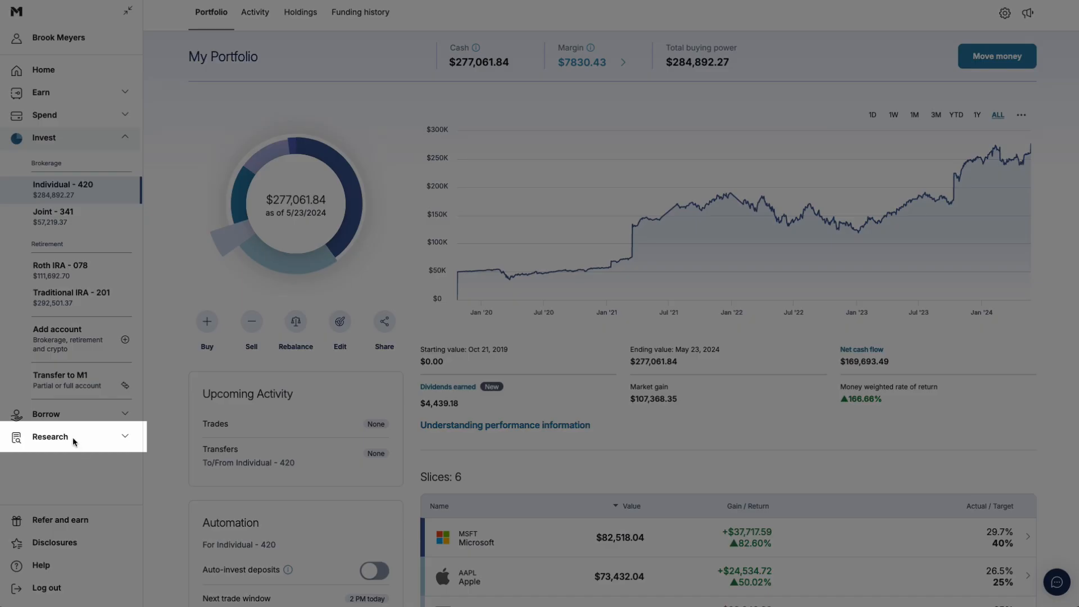
# Open Research News to see SPY, DIA and QQQ summaries and top stories.
pyautogui.click(49, 436)
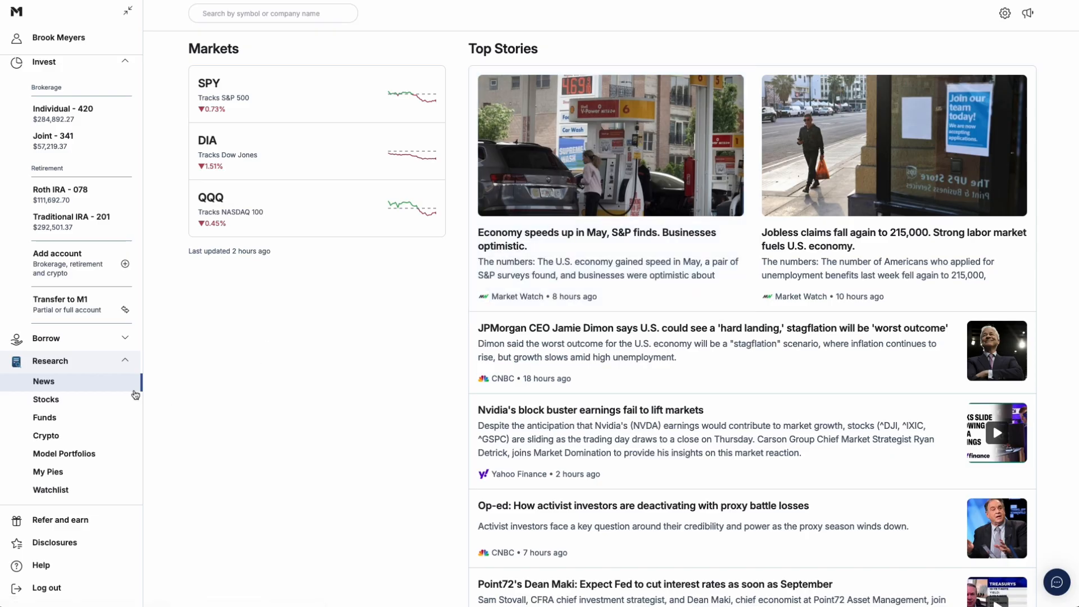
# View the stock screener's 3,765 results, then the fund screener's 1,916 funds.
pyautogui.click(46, 399)
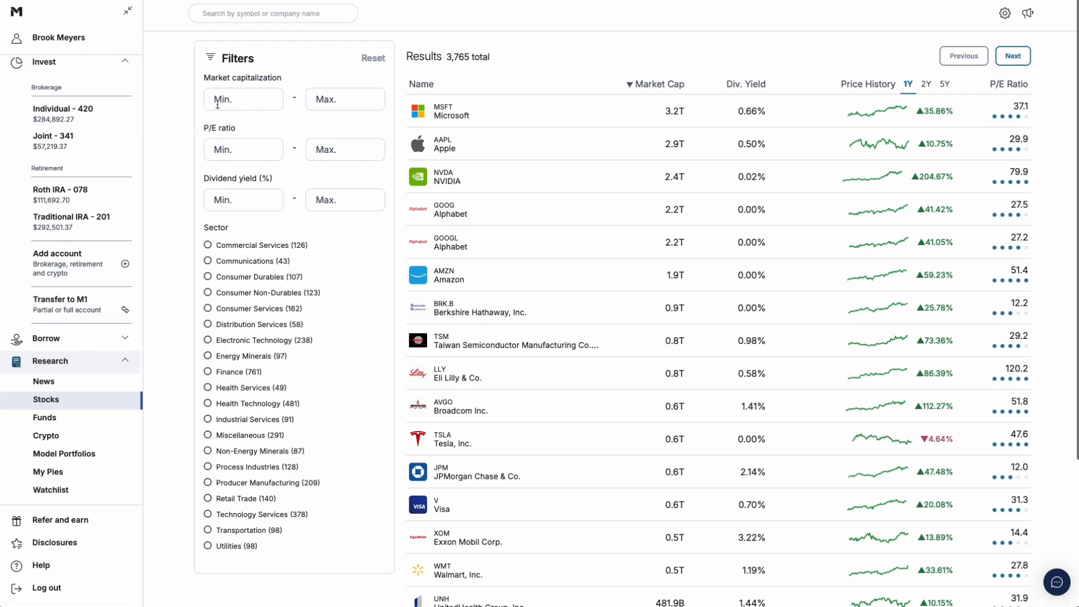
pyautogui.moveTo(202, 144)
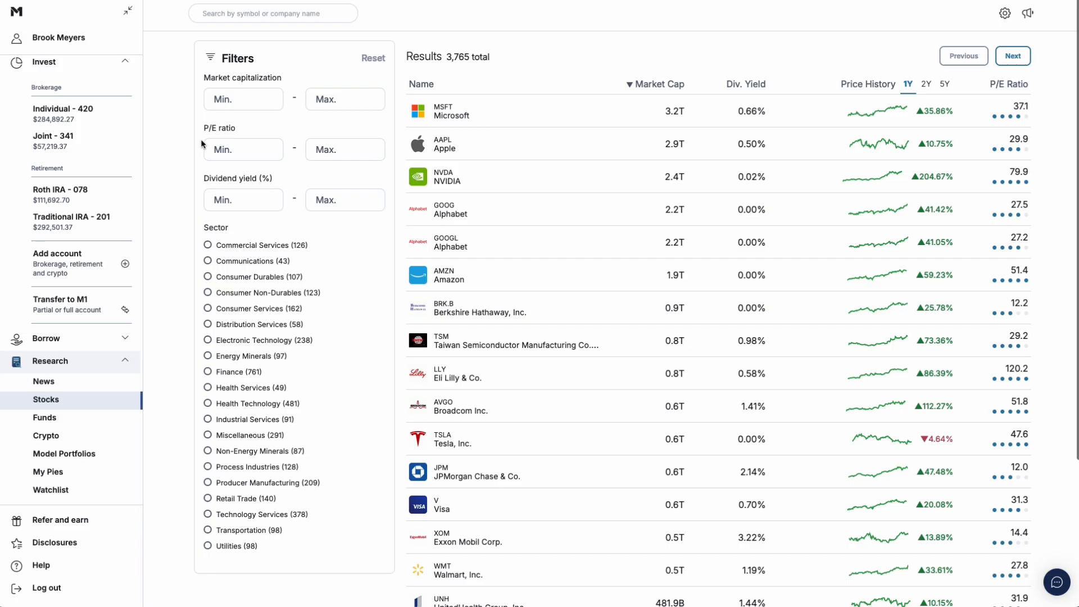
pyautogui.moveTo(221, 248)
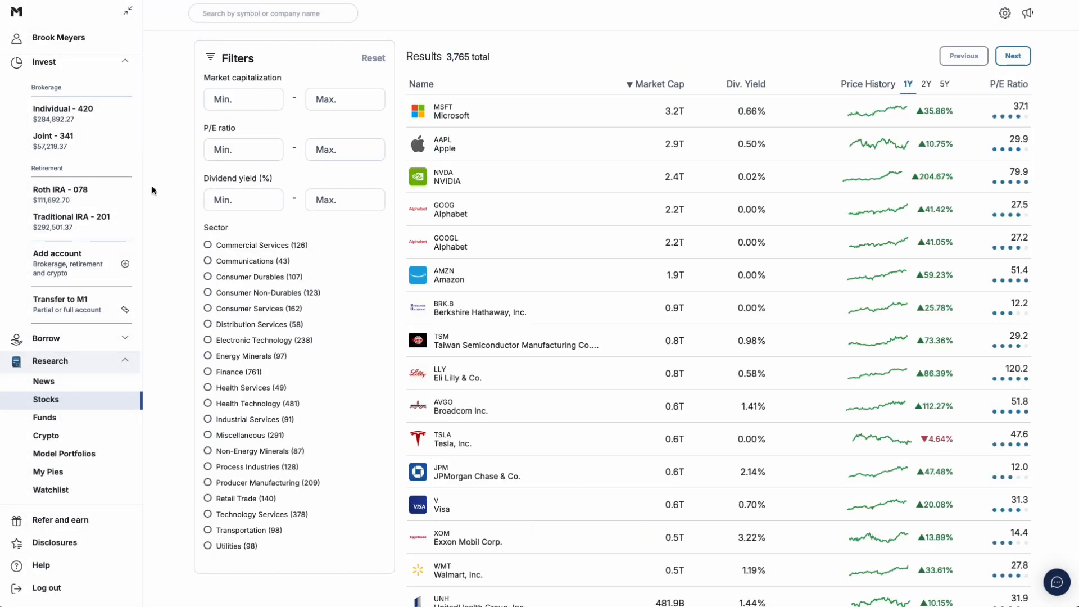
pyautogui.click(44, 421)
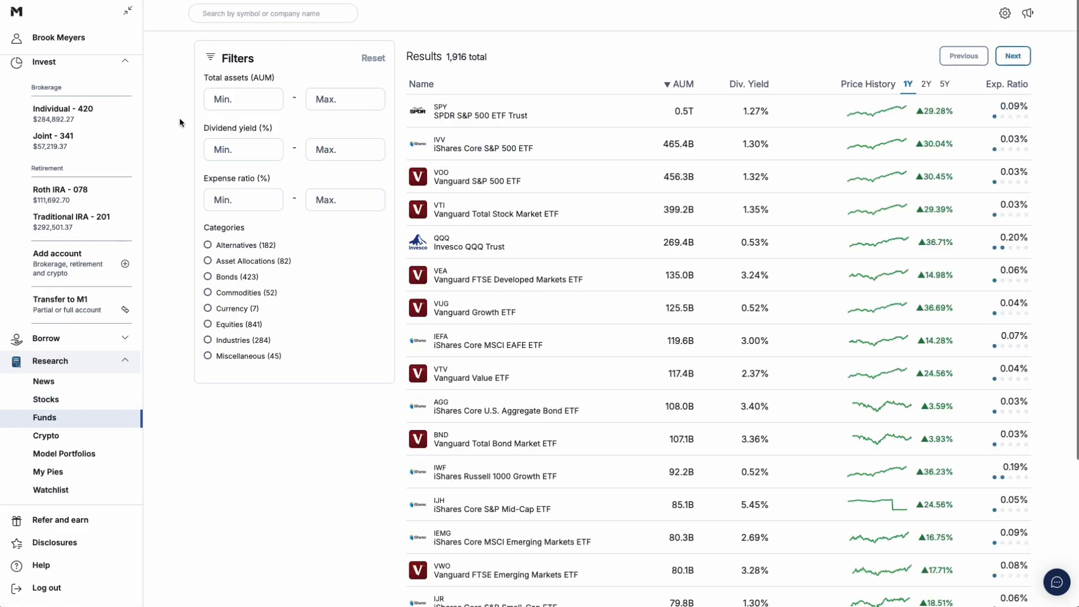
pyautogui.moveTo(198, 242)
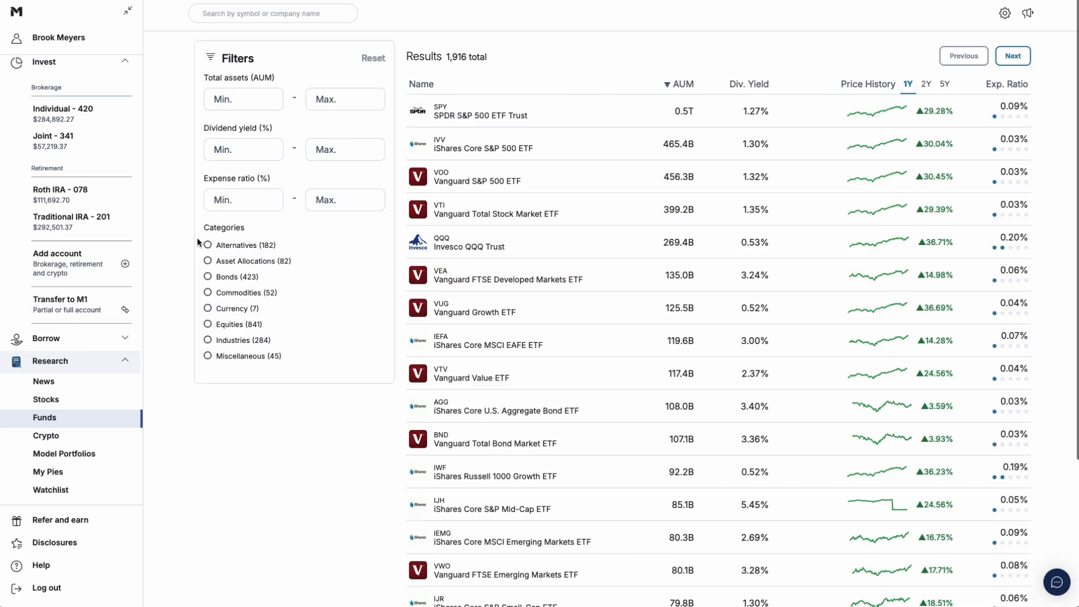
pyautogui.moveTo(185, 427)
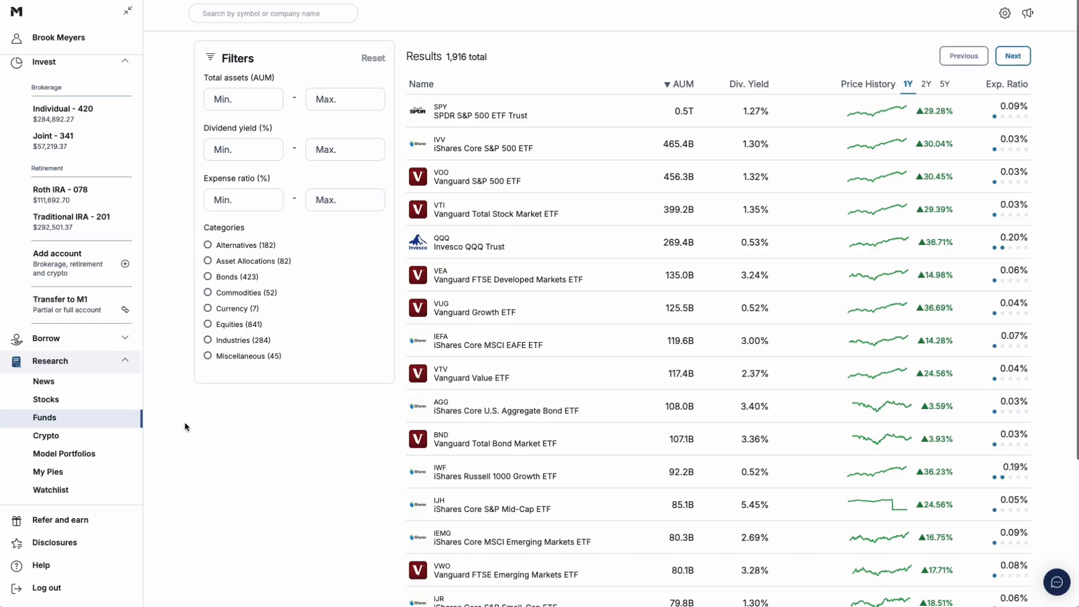
# Open the My Portfolio pie for the joint account from My Pies.
pyautogui.click(49, 472)
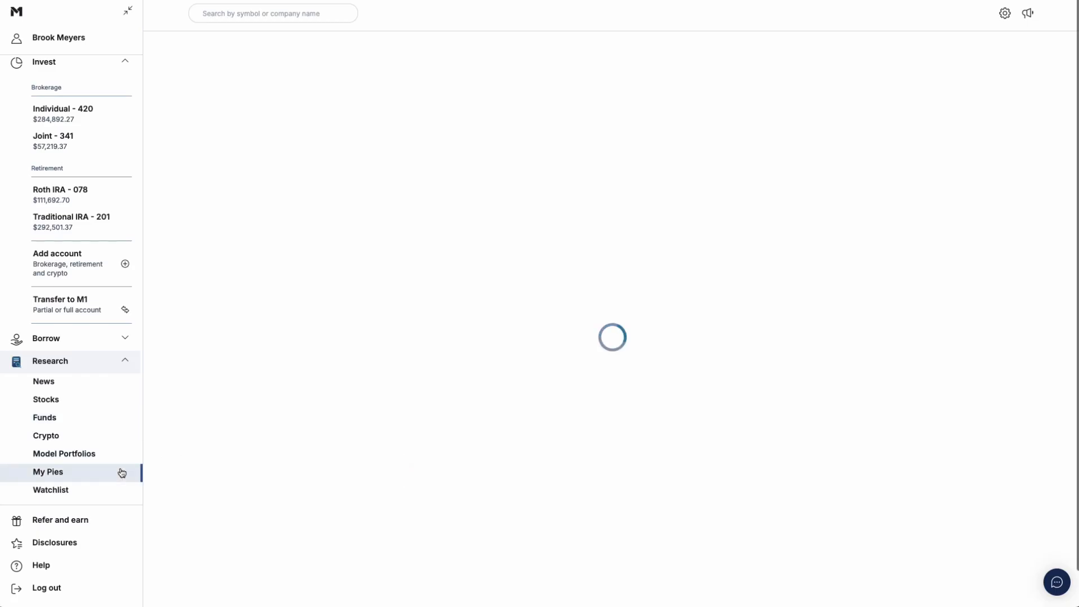
pyautogui.click(47, 472)
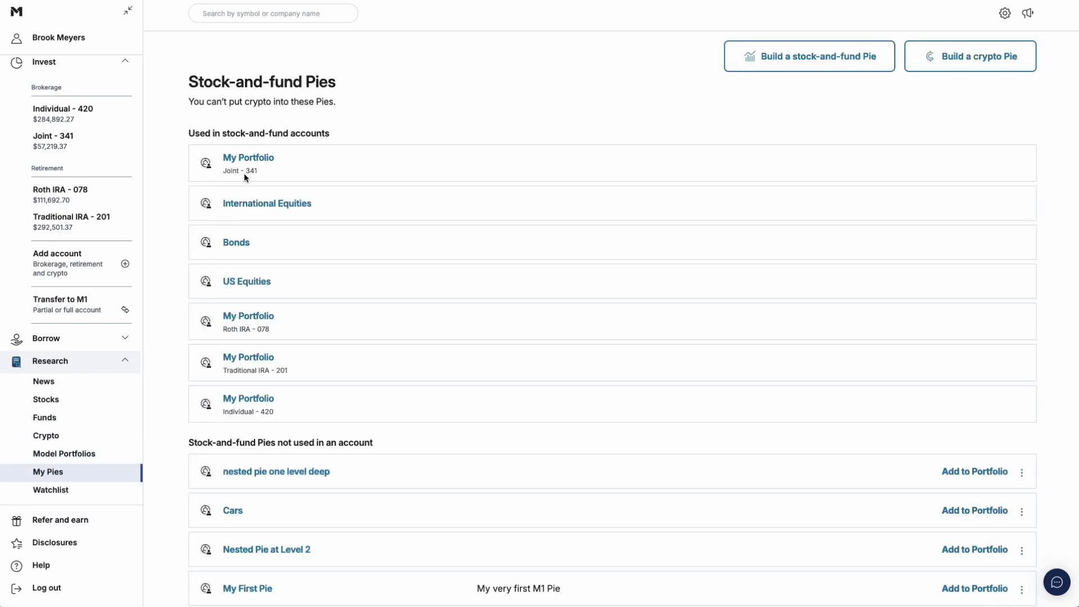
pyautogui.click(248, 158)
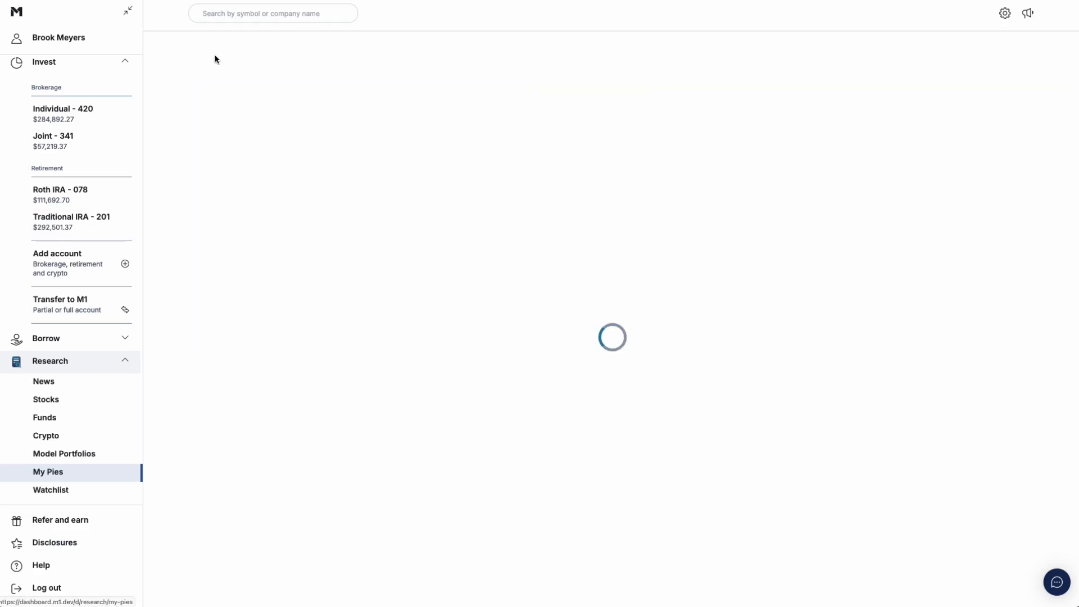
# Exit the pie editor without saving and adjust the performance chart's date range.
pyautogui.click(47, 472)
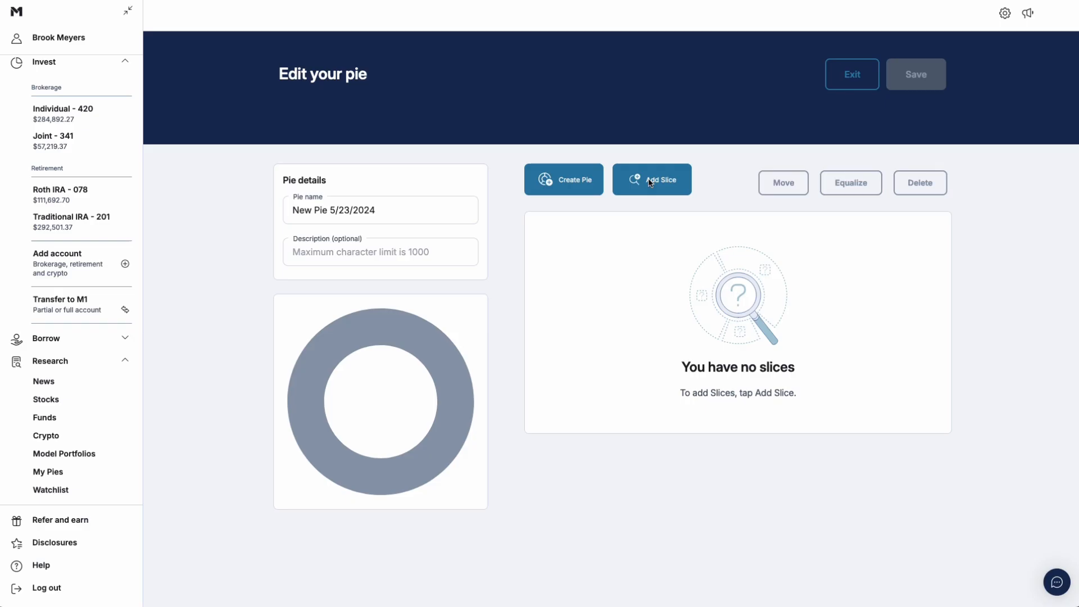
pyautogui.click(851, 74)
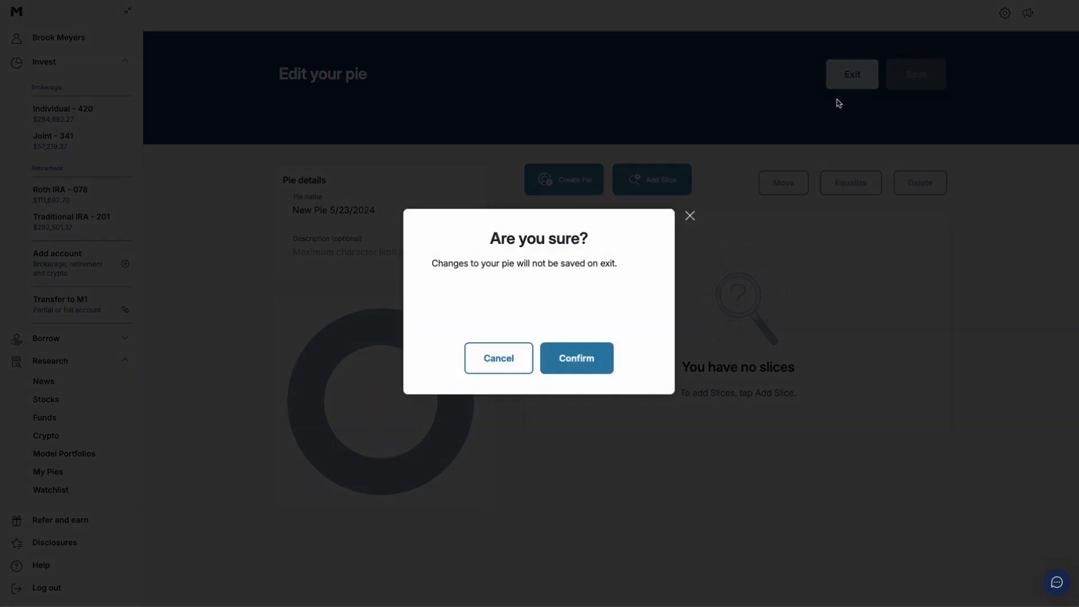
pyautogui.click(576, 358)
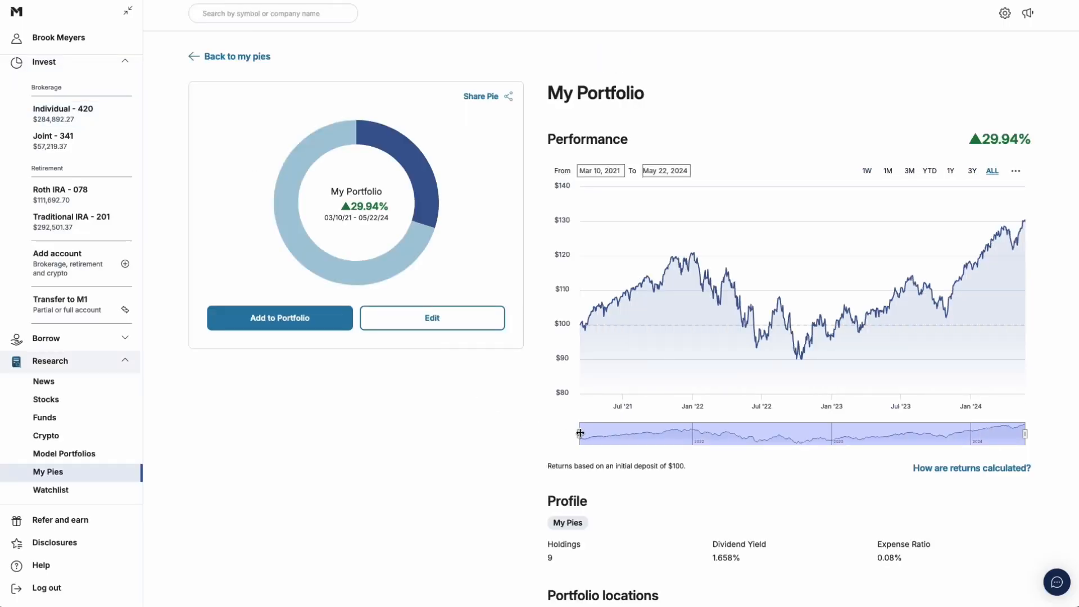
pyautogui.moveTo(580, 433); pyautogui.dragTo(696, 433)
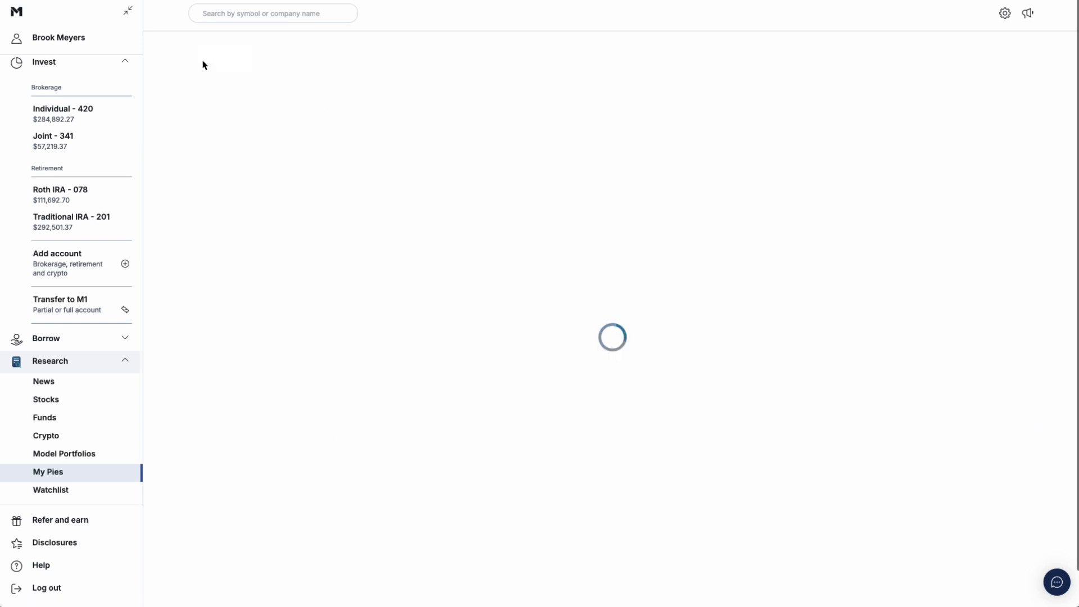
# Browse General Investing model portfolios and open 2035 Aggressive, showing 105.57% performance.
pyautogui.click(64, 456)
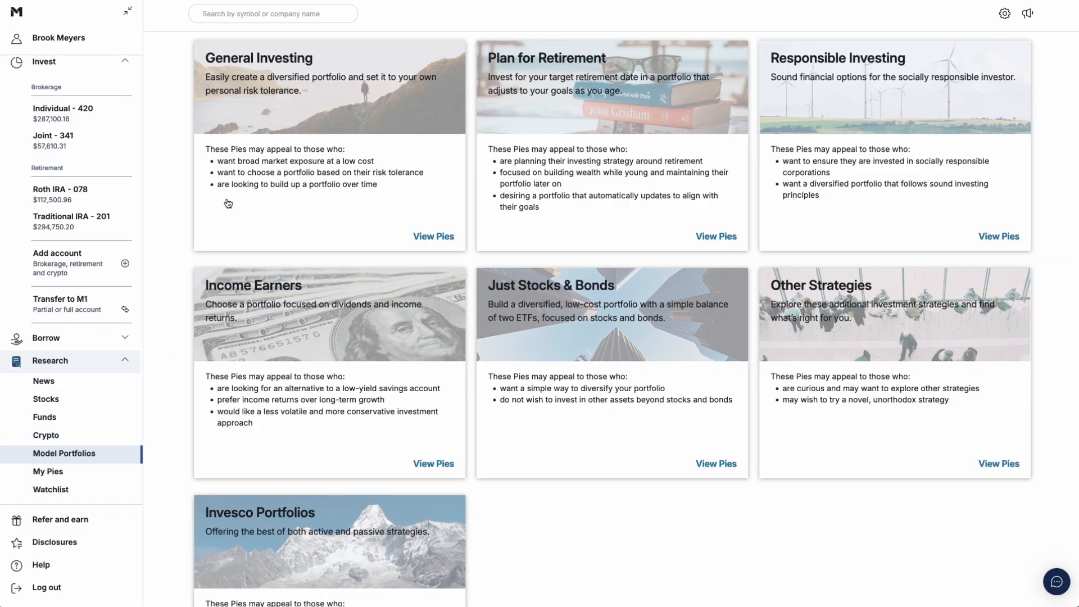
pyautogui.click(433, 236)
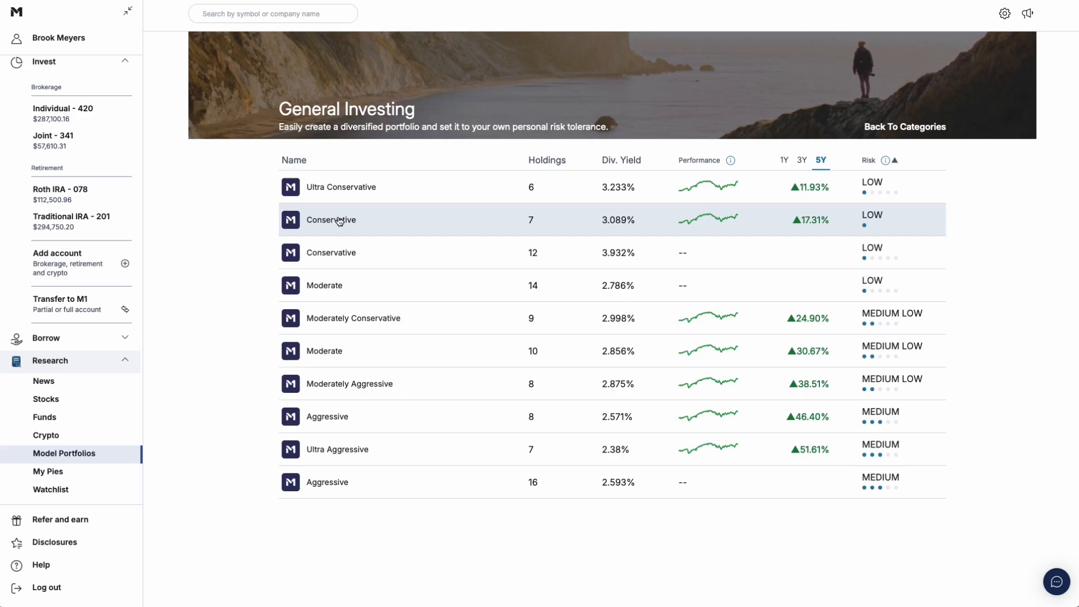
pyautogui.moveTo(349, 383)
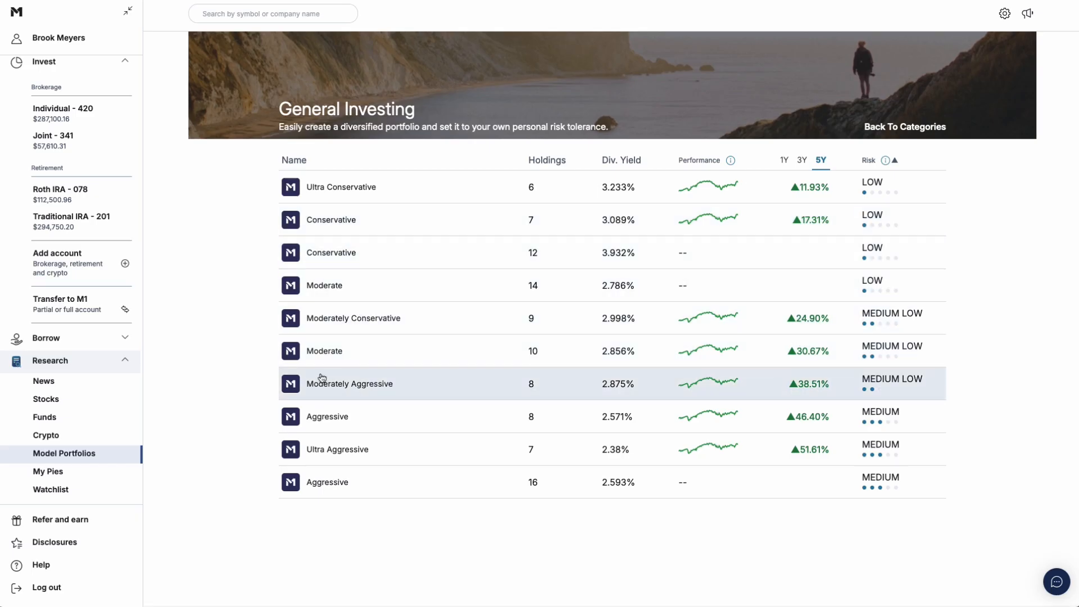
pyautogui.click(904, 126)
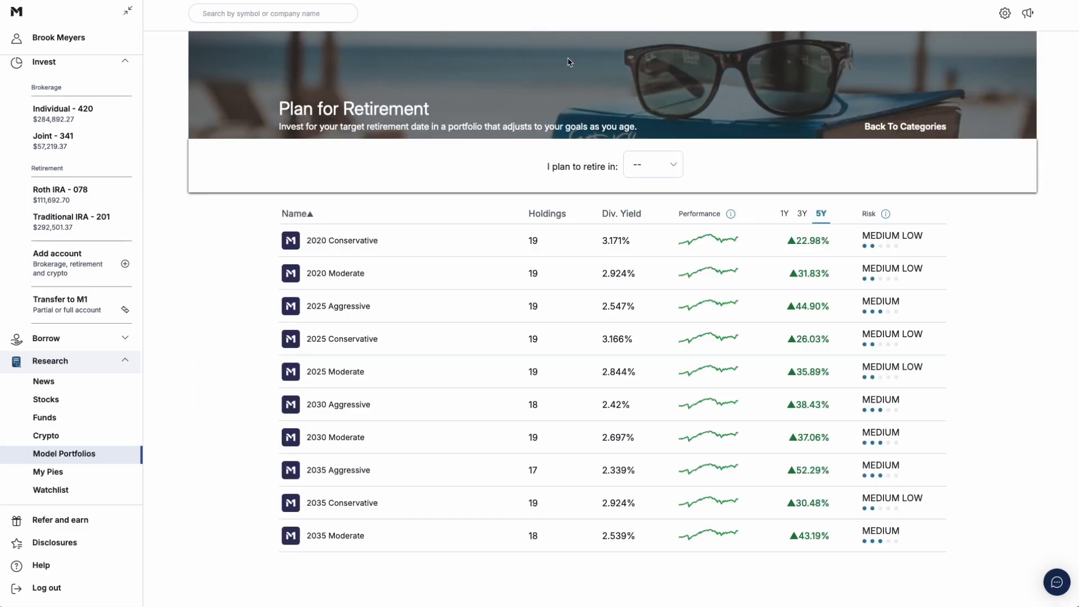
pyautogui.moveTo(384, 232)
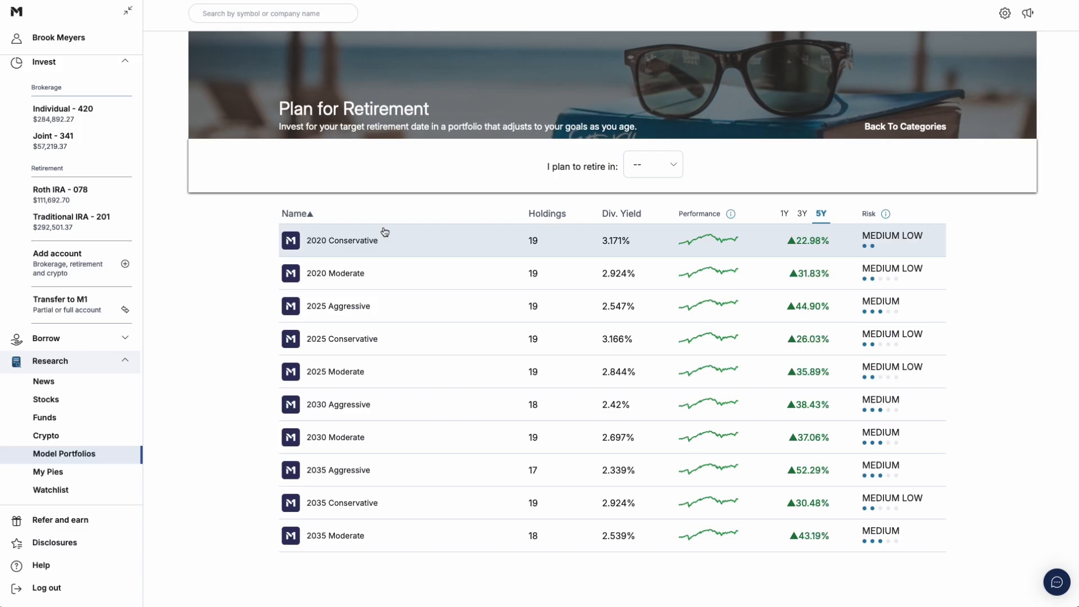
pyautogui.moveTo(337, 305)
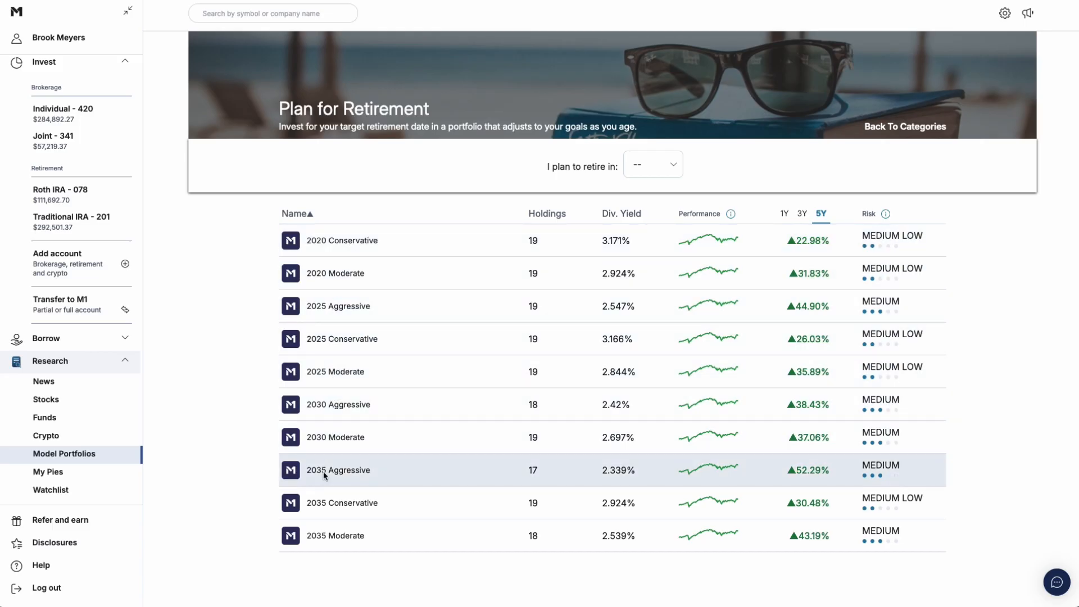
pyautogui.click(338, 469)
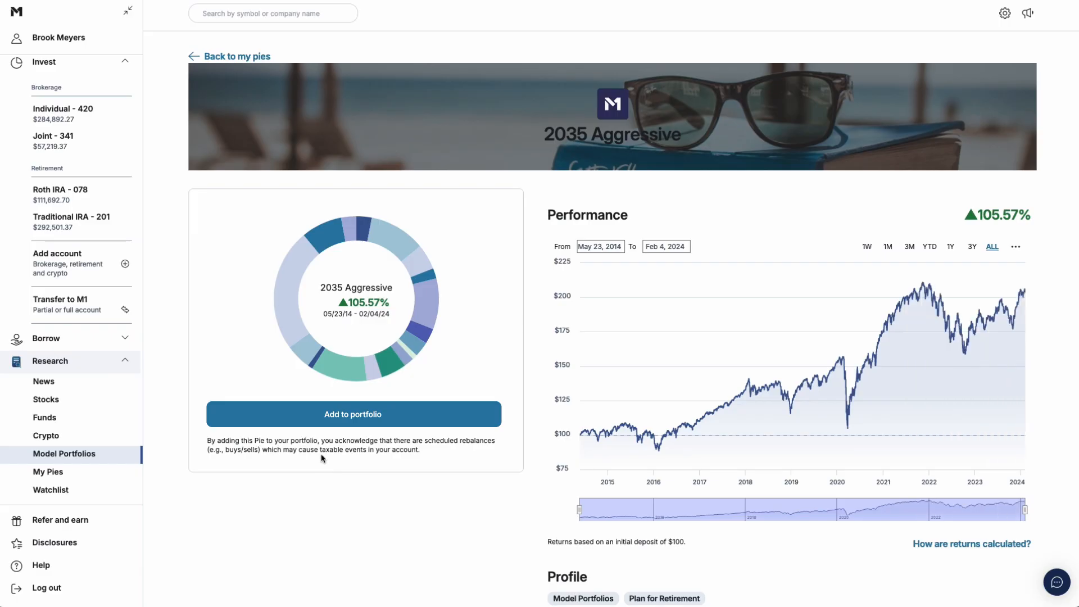
pyautogui.moveTo(346, 427)
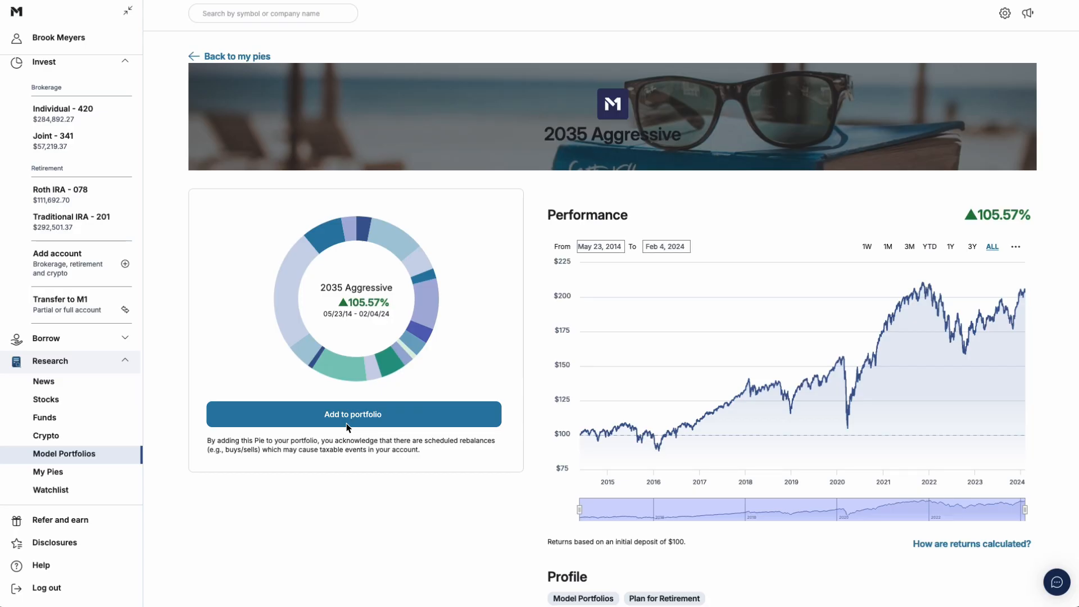
# Start the 2035 Aggressive chart in August 2018 (52.19% gain), then view the Watchlist.
pyautogui.click(353, 414)
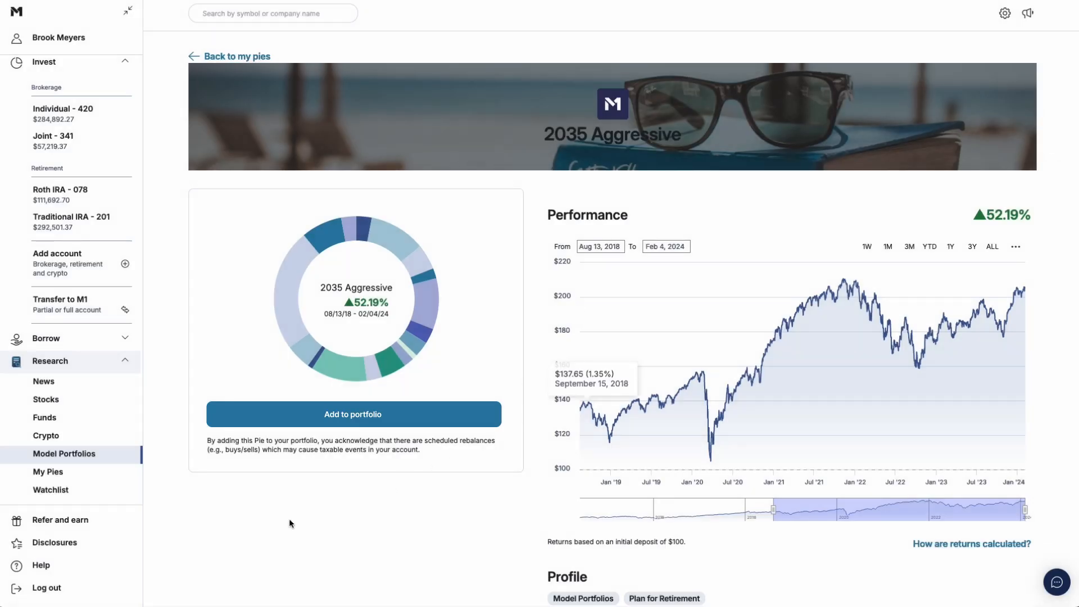
pyautogui.click(50, 489)
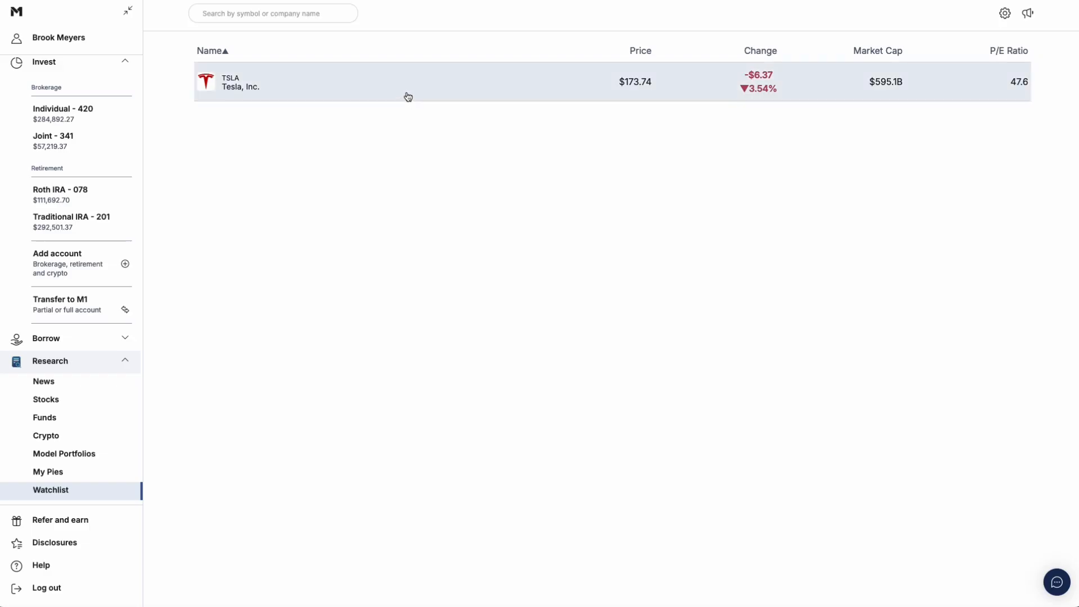
# Open Tesla's TSLA stock page from the watchlist, priced at $173.74.
pyautogui.click(406, 81)
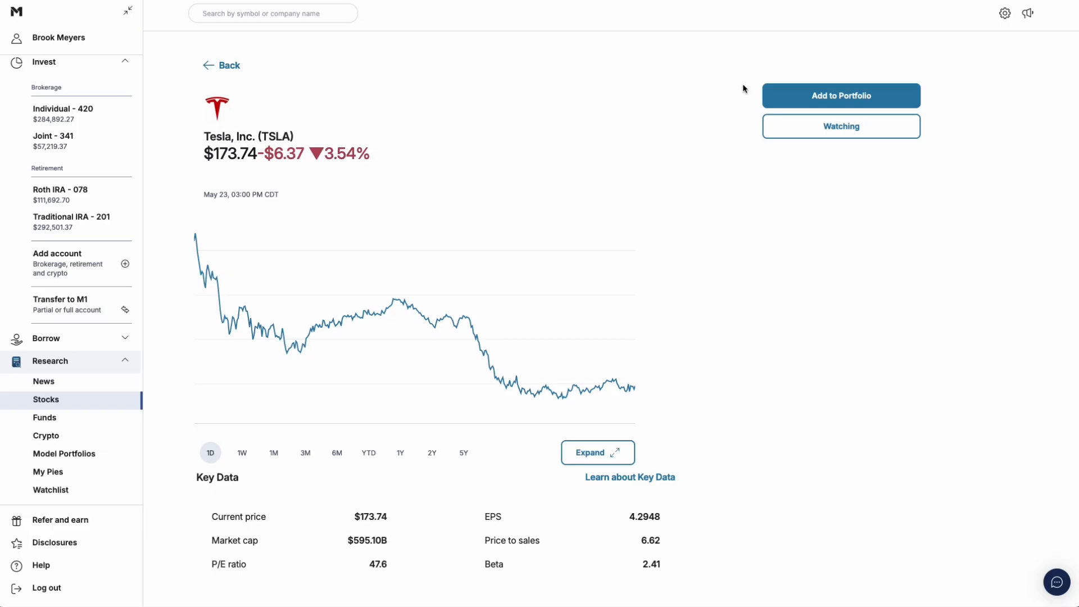